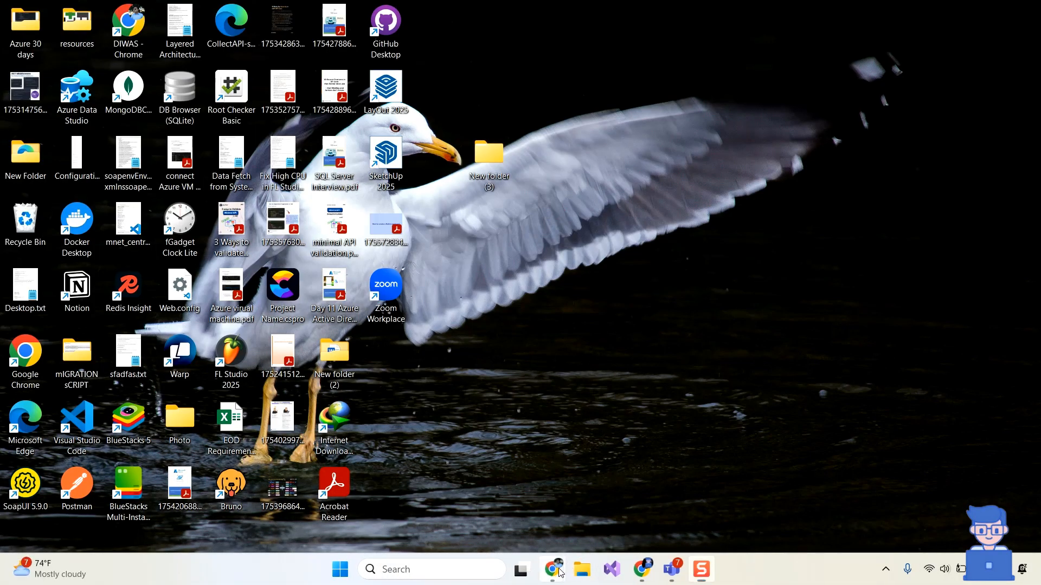
# Step: In Chrome, search Google for 'download shotcut'
pyautogui.click(553, 569)
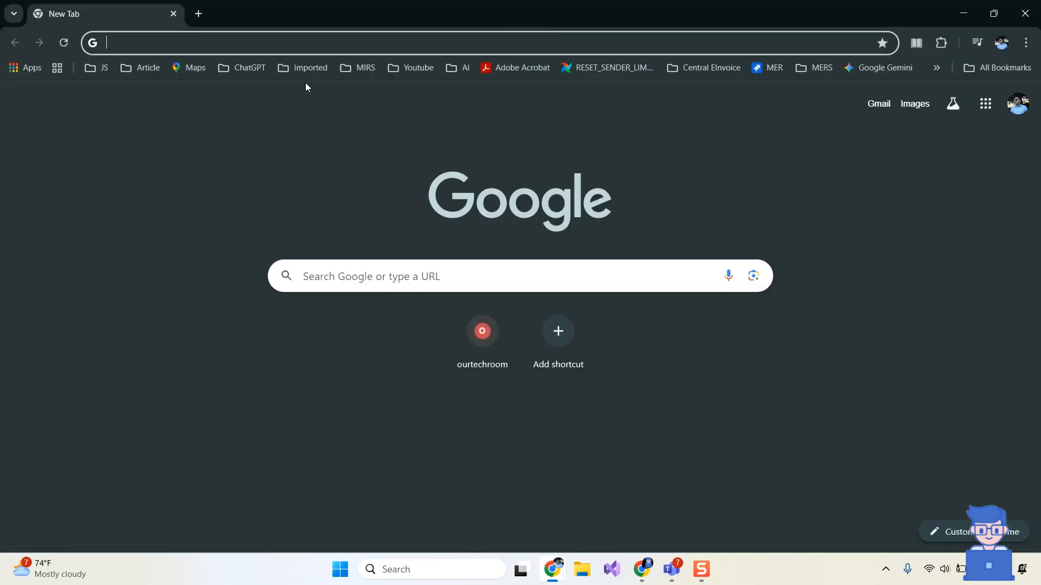
pyautogui.write('download s')
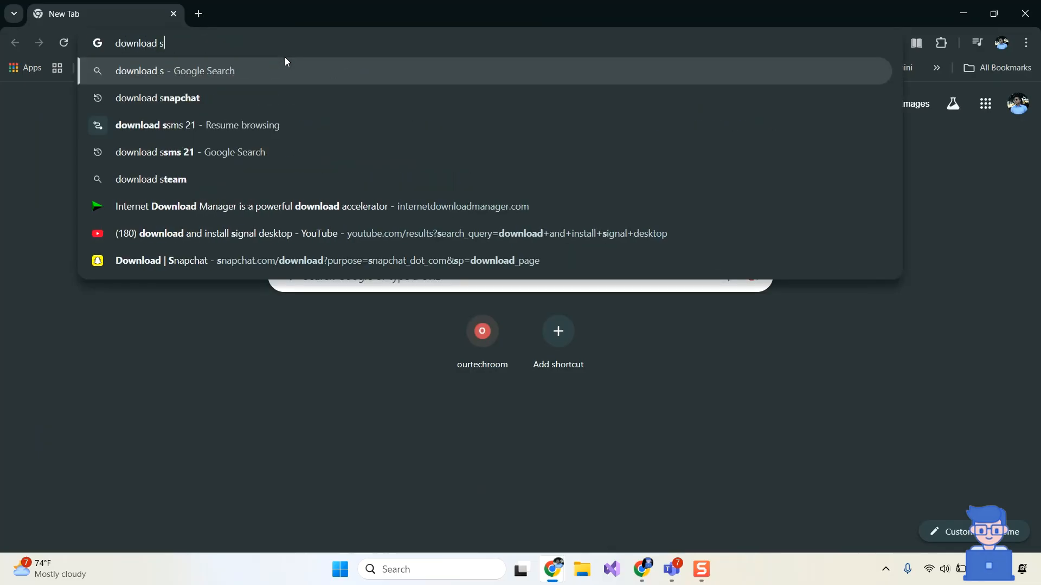
pyautogui.write('hotcut')
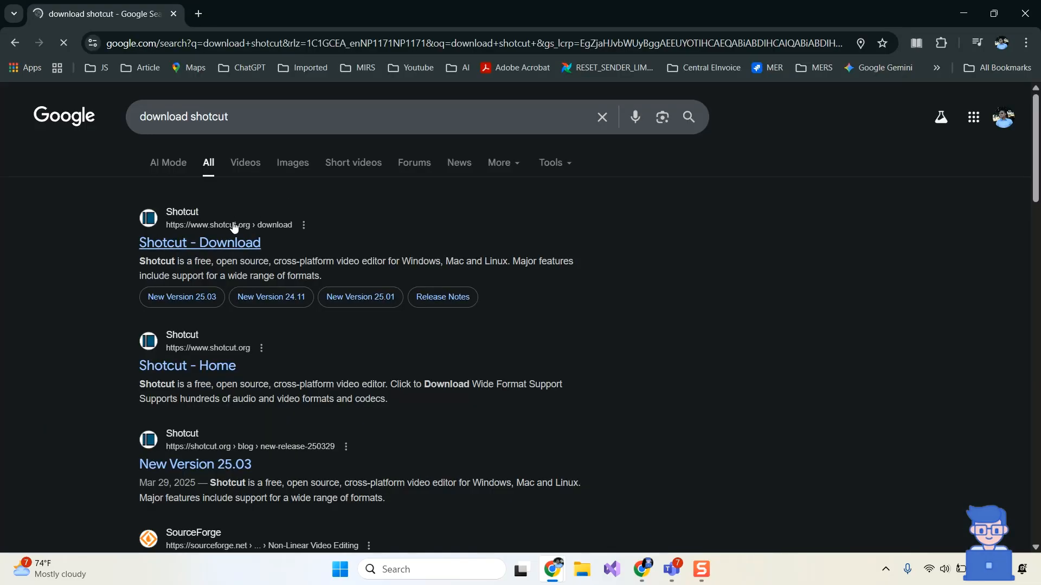
# Step: Open the Shotcut download page and choose the Windows 10/11 installer
pyautogui.click(199, 242)
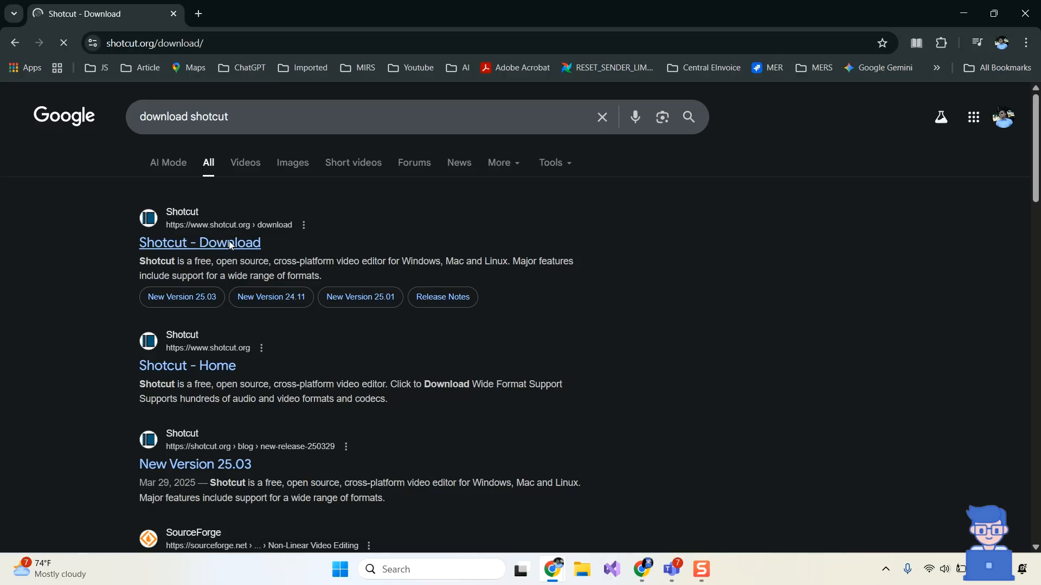
pyautogui.click(198, 242)
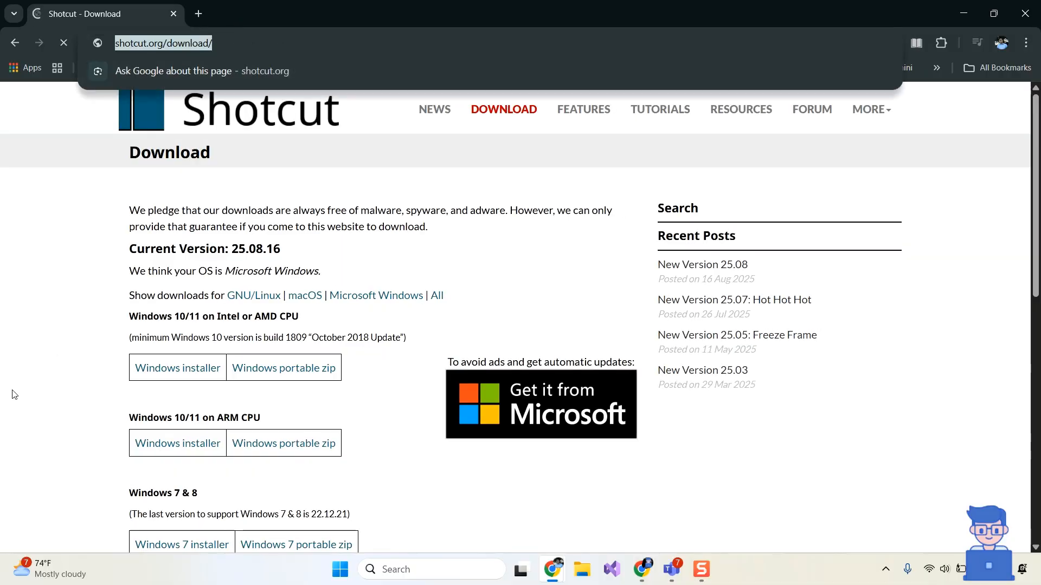
pyautogui.scroll(-3)
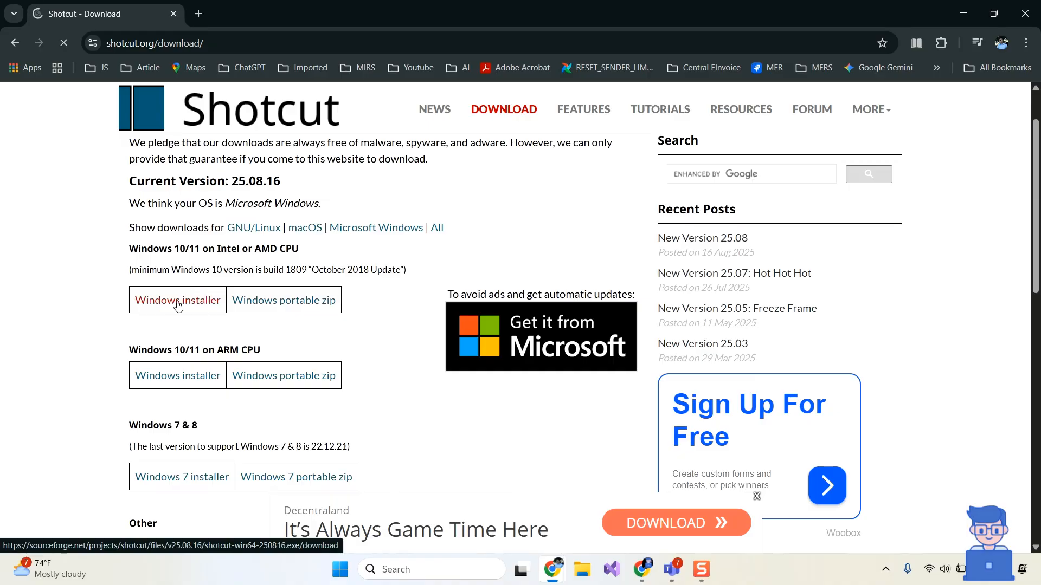
pyautogui.click(177, 299)
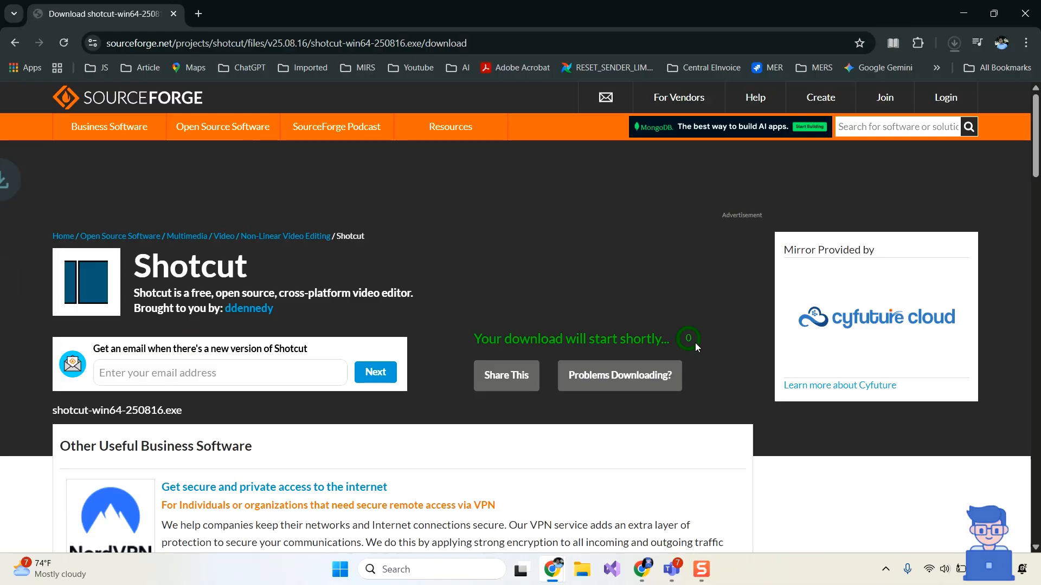
# Step: Show shotcut-win64-250816.exe in the Downloads folder from Chrome's download list
pyautogui.click(953, 44)
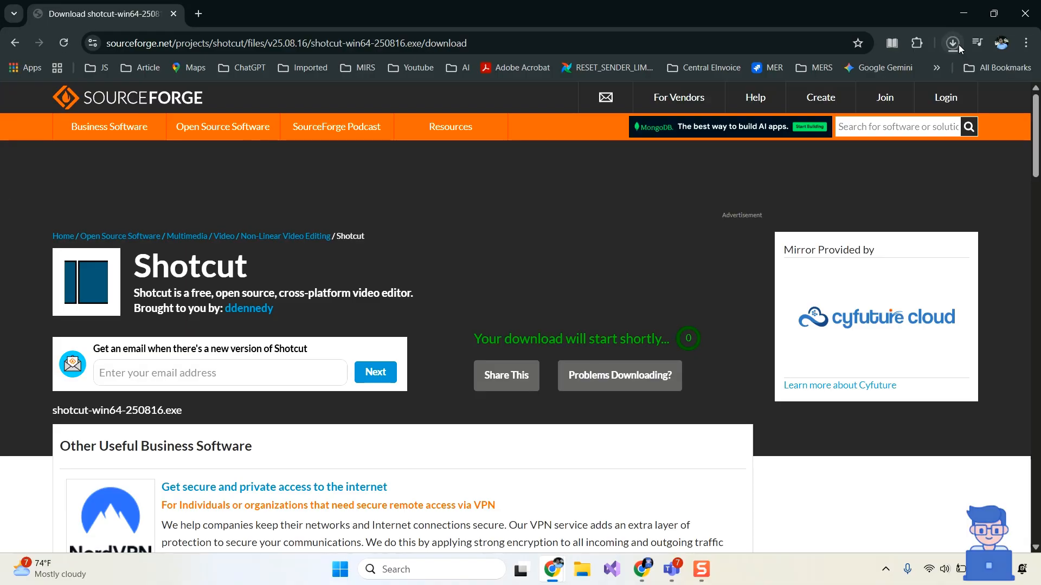
pyautogui.click(952, 42)
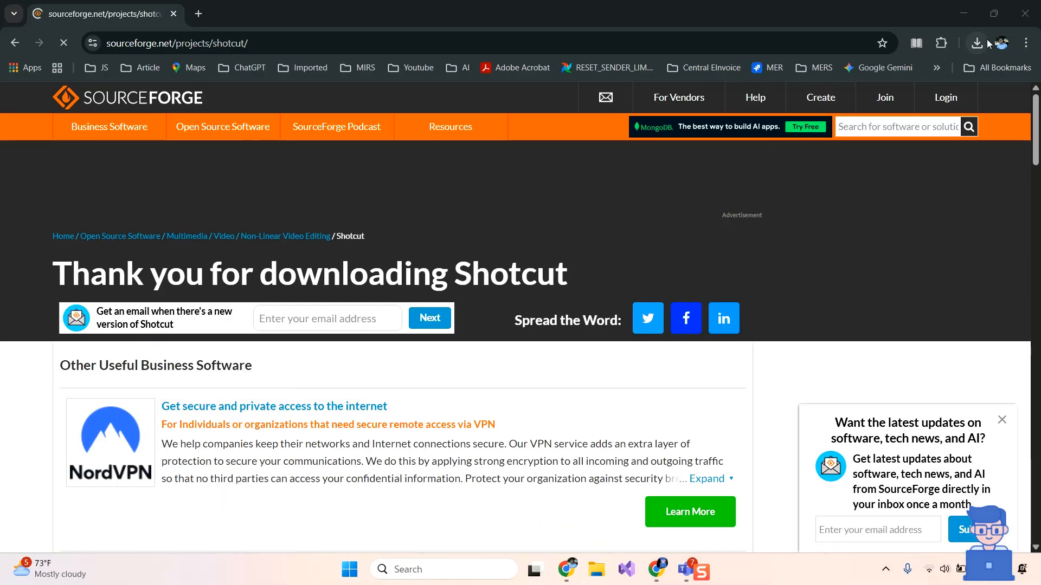
pyautogui.click(976, 42)
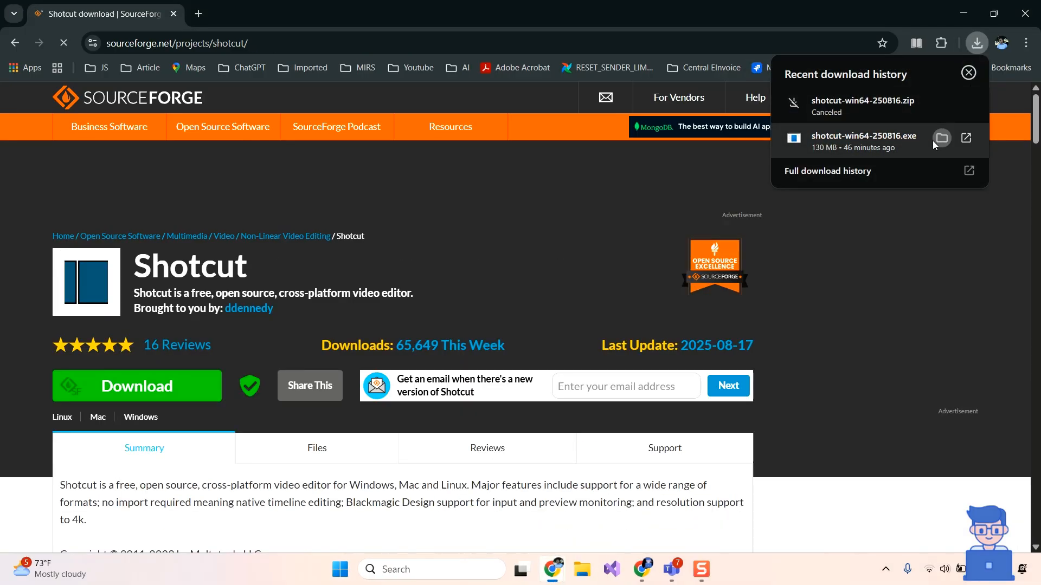
pyautogui.click(942, 138)
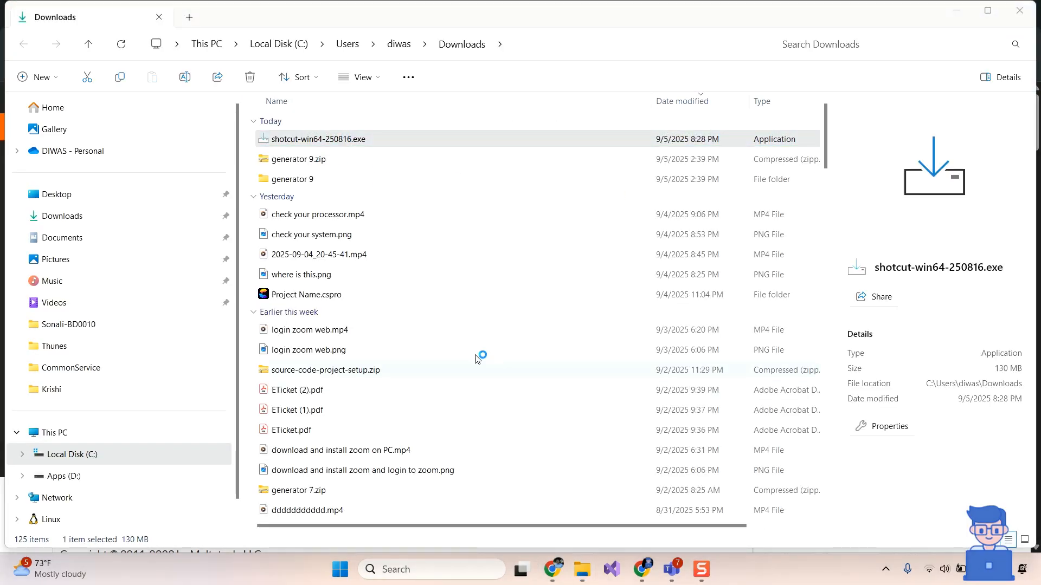
# Step: Run shotcut-win64-250816.exe, accepting the license and default additional tasks
pyautogui.doubleClick(317, 139)
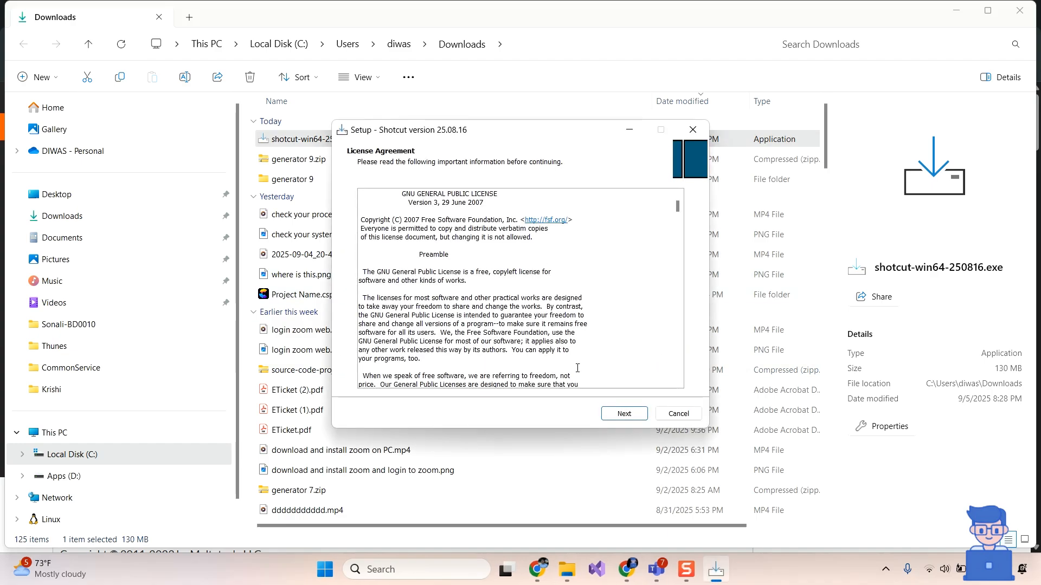
pyautogui.click(623, 413)
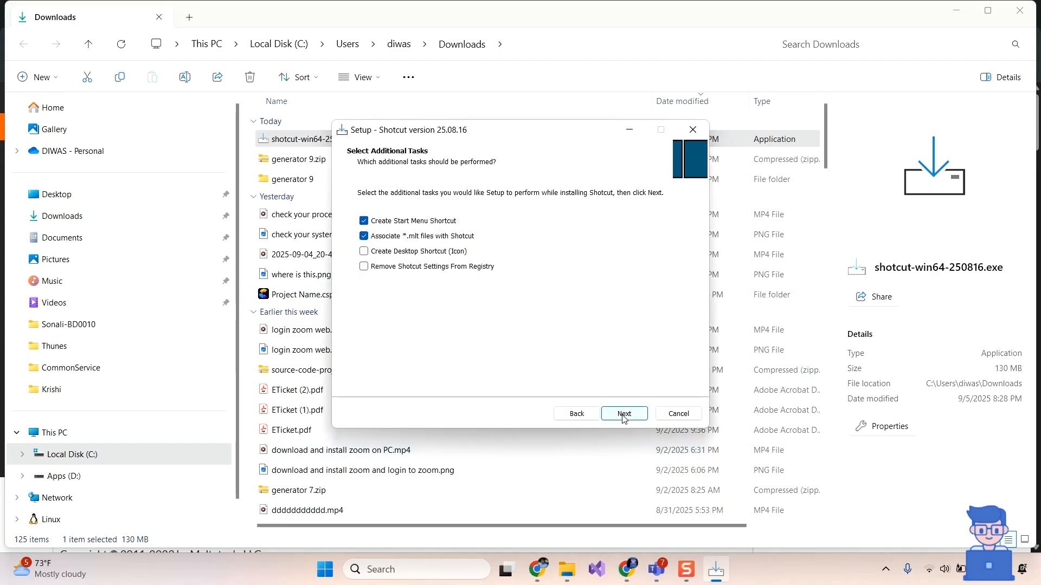
pyautogui.click(623, 414)
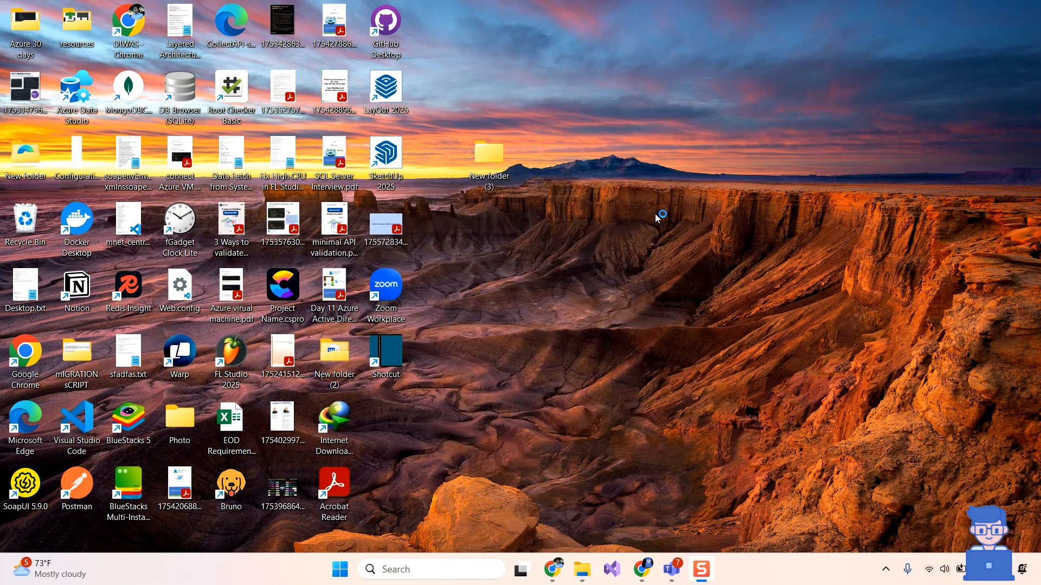
# Step: Launch Shotcut, open check your processor.mp4 in the player, then relaunch Shotcut
pyautogui.doubleClick(385, 349)
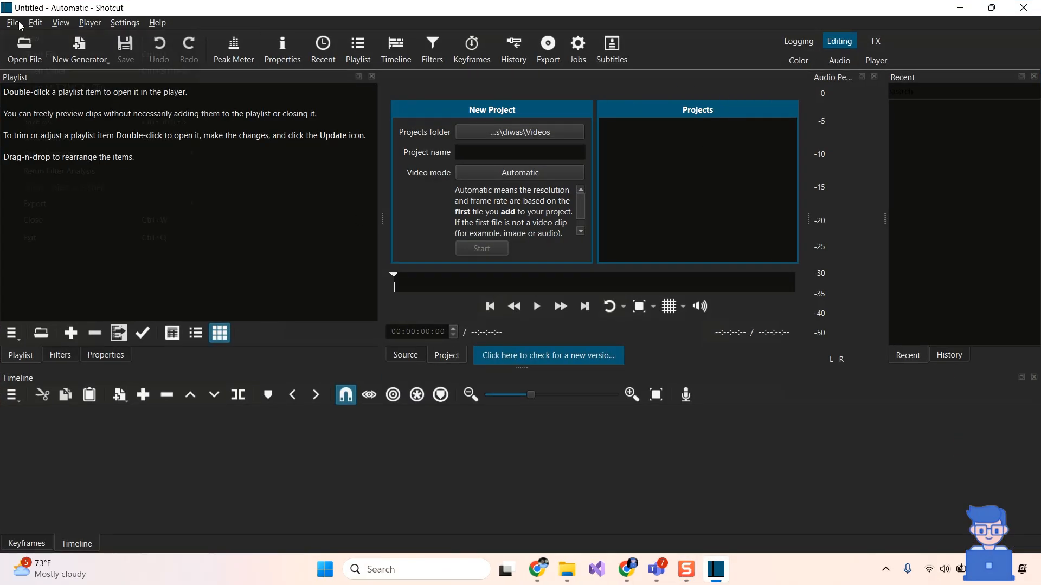
pyautogui.click(24, 49)
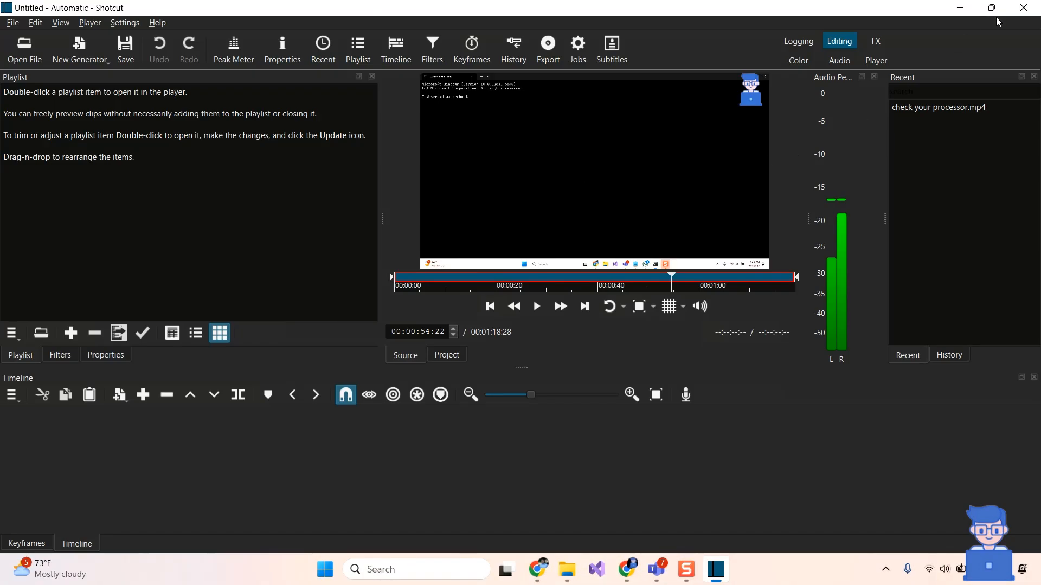
pyautogui.write('shotd')
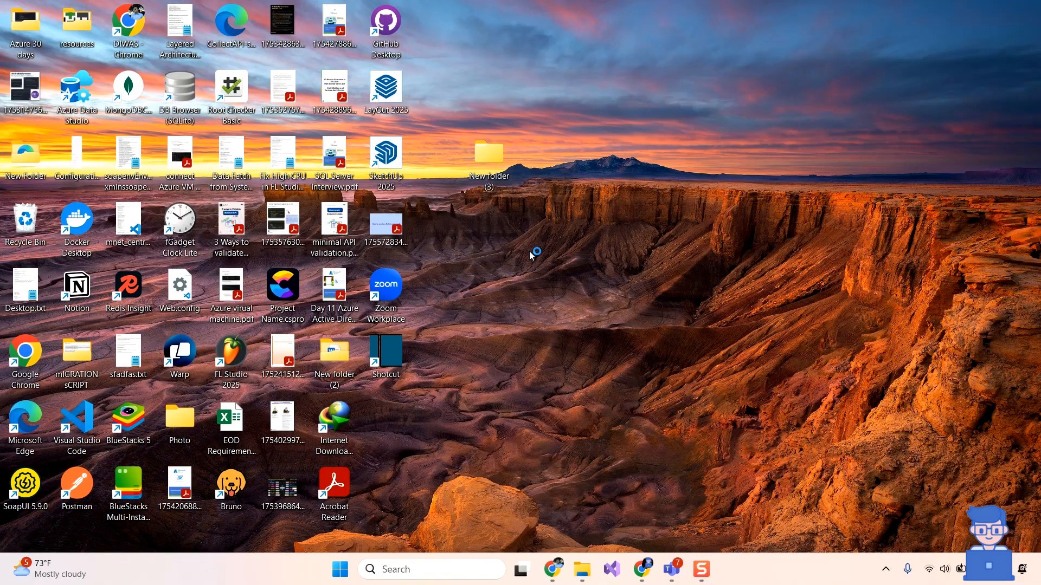
pyautogui.doubleClick(385, 349)
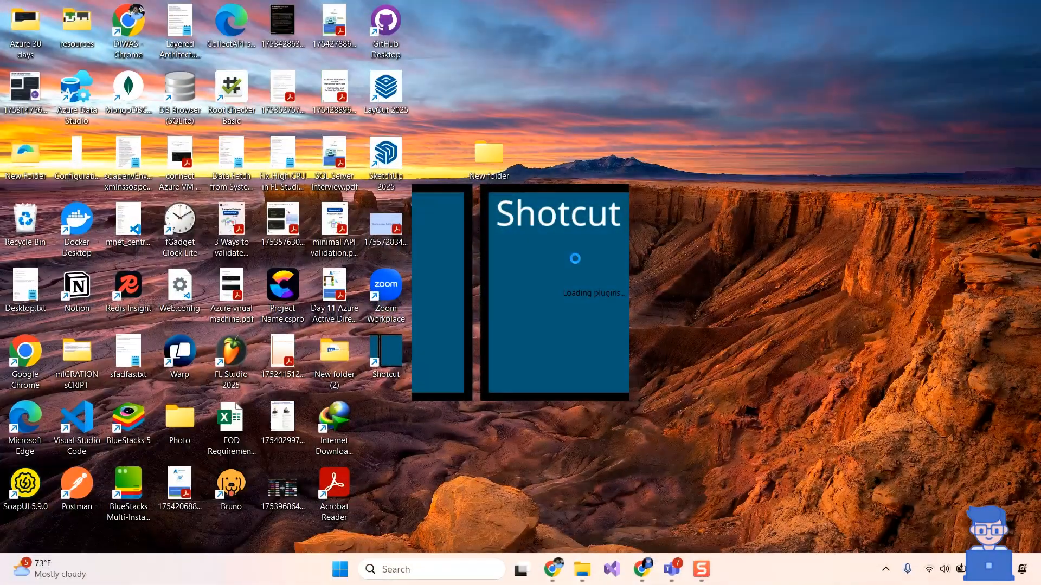